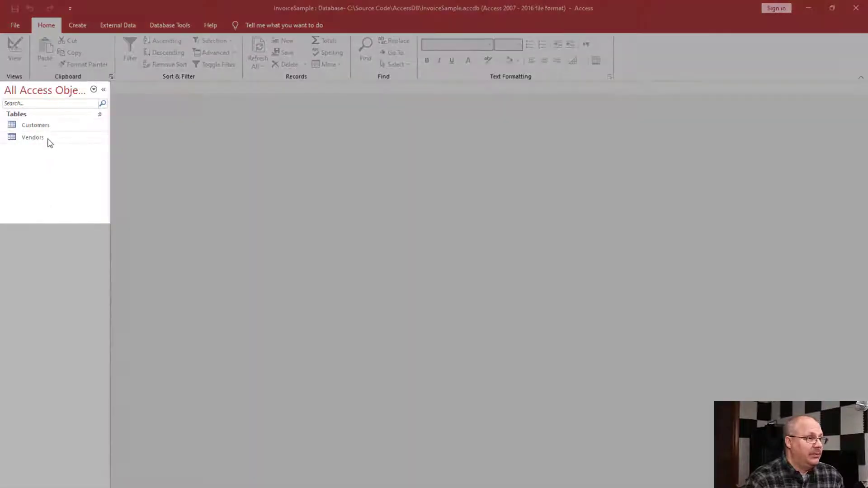
# Open the Customers table's records showing CustomerID, firstName, lastName and phone columns.
pyautogui.click(36, 125)
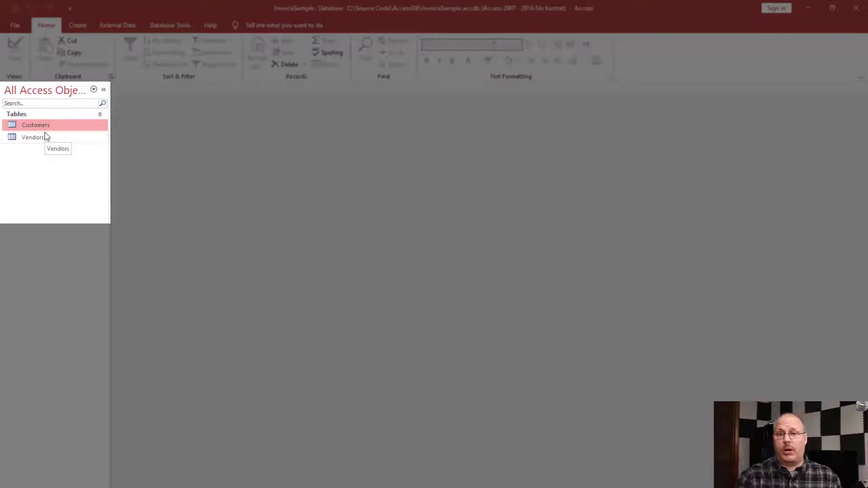
pyautogui.doubleClick(35, 124)
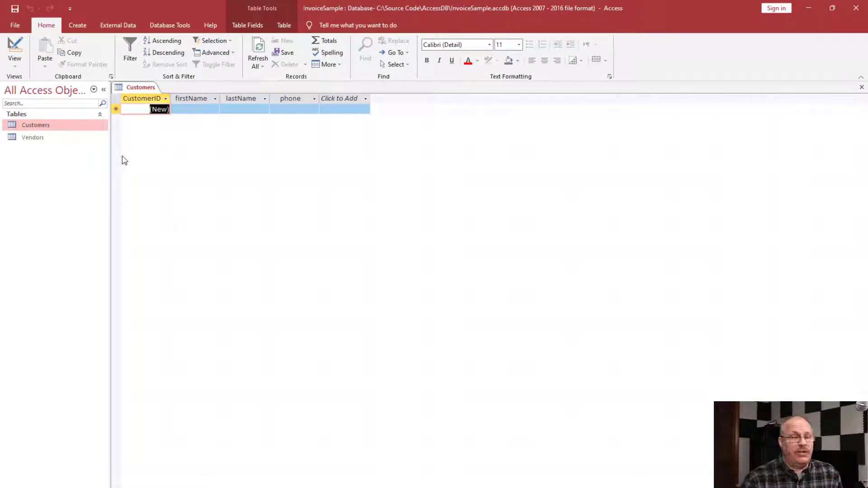
pyautogui.moveTo(55, 43)
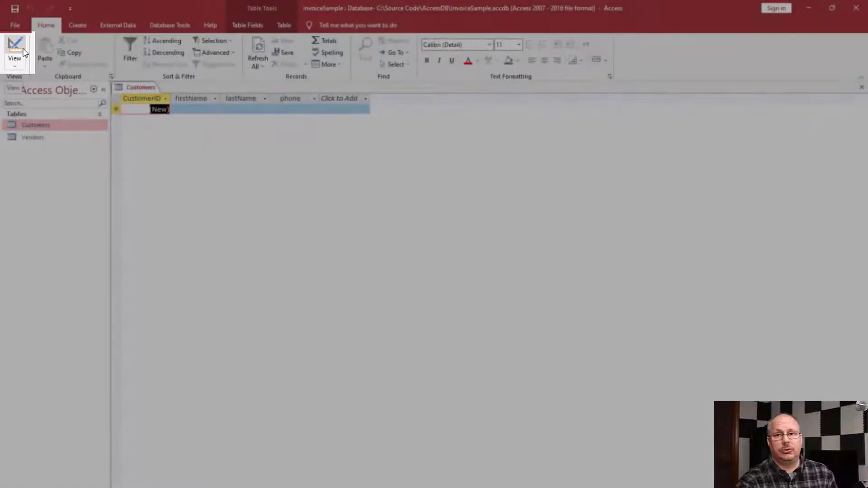
# Switch Customers to Design View, listing CustomerID as AutoNumber key plus three Short Text fields.
pyautogui.click(15, 53)
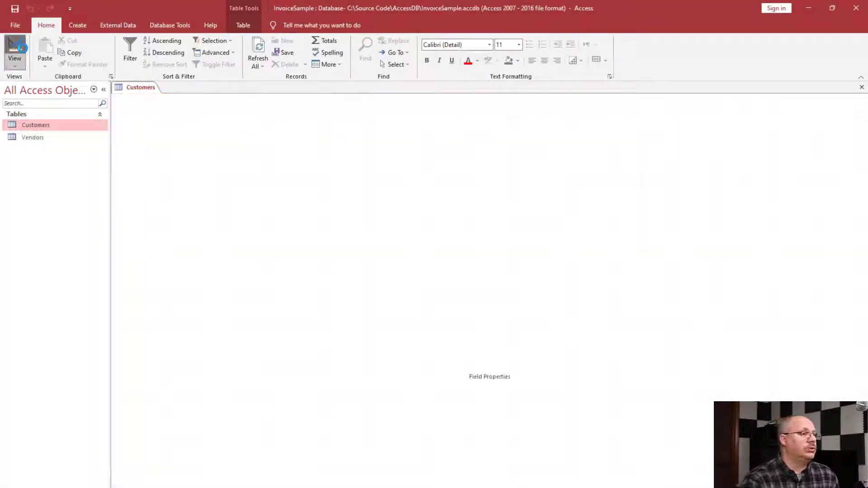
pyautogui.click(15, 50)
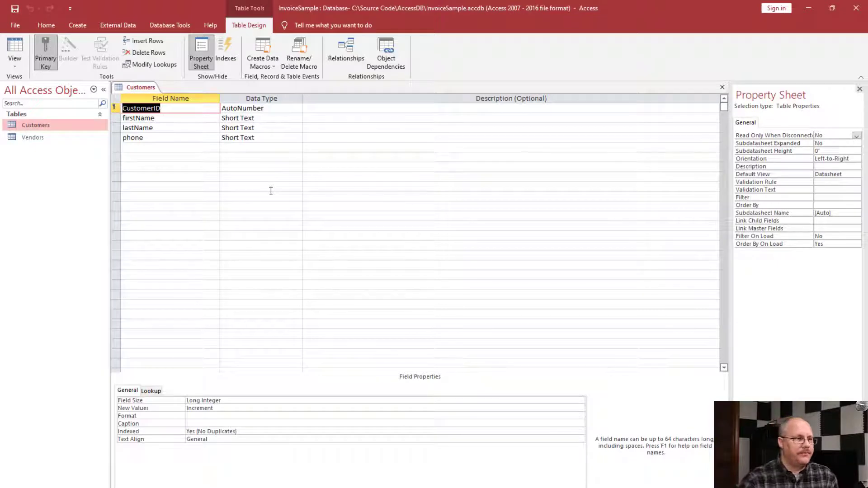
pyautogui.moveTo(308, 181)
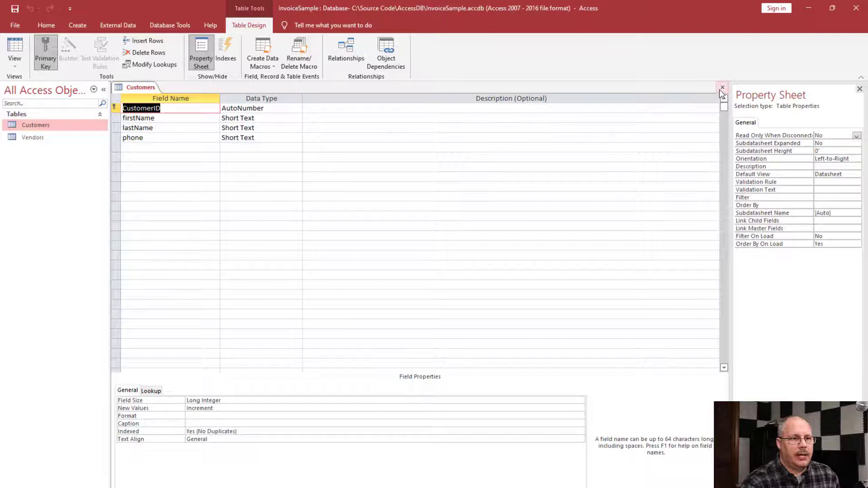
pyautogui.moveTo(722, 89)
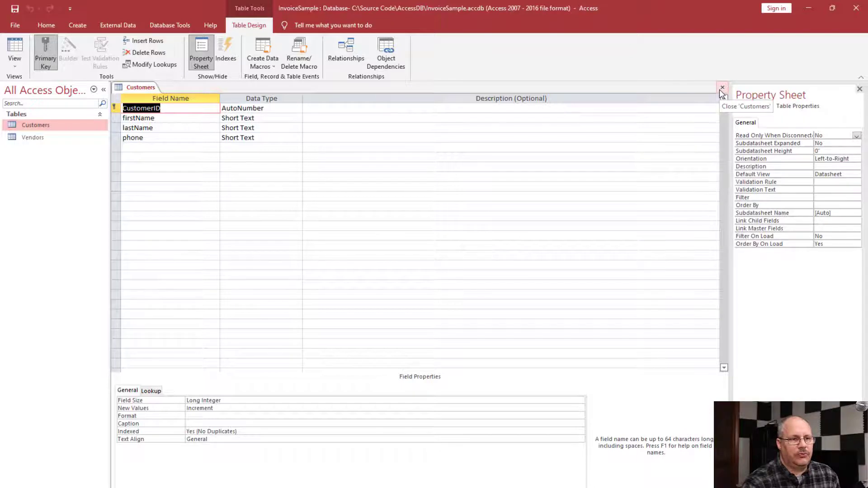
pyautogui.click(721, 87)
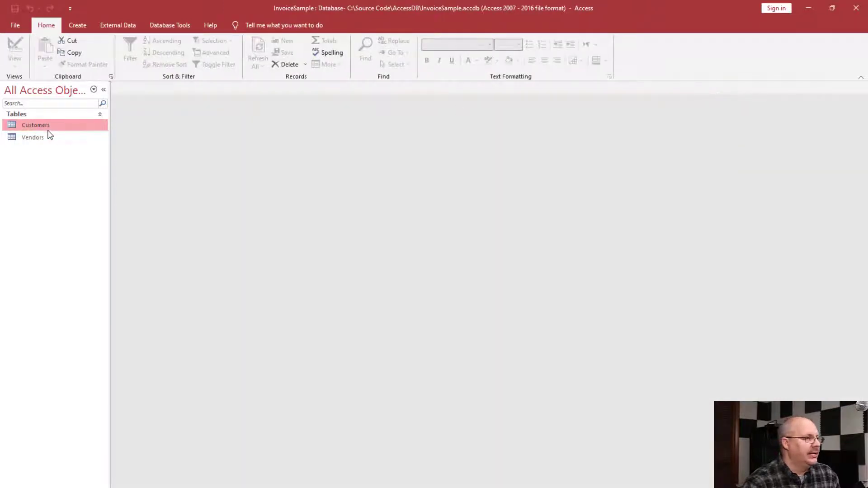
pyautogui.rightClick(35, 125)
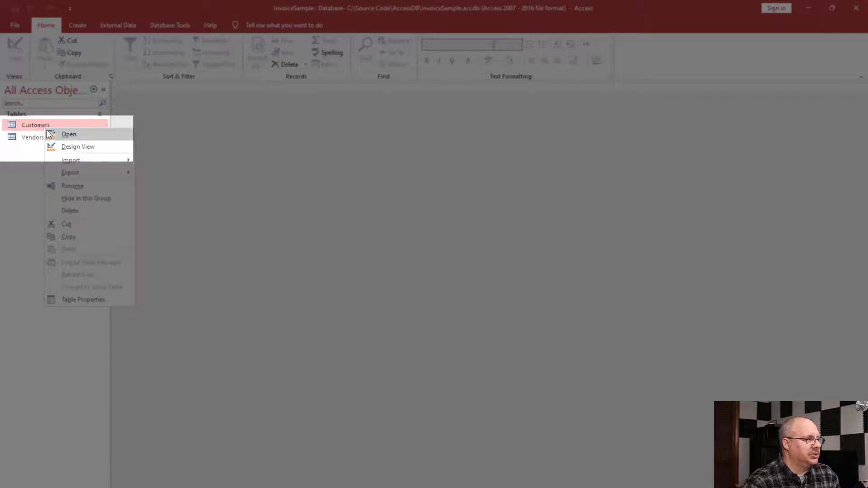
pyautogui.click(78, 147)
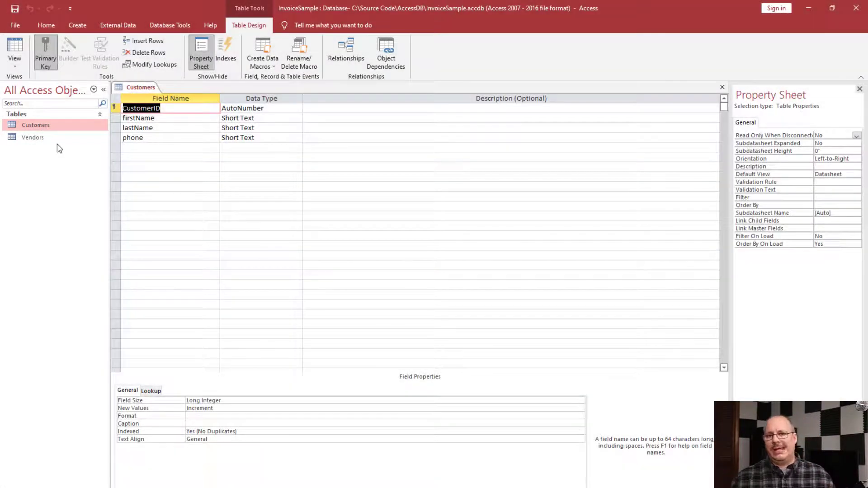
# Give firstName the caption 'First Name', make it required and indexed with duplicates allowed.
pyautogui.click(139, 118)
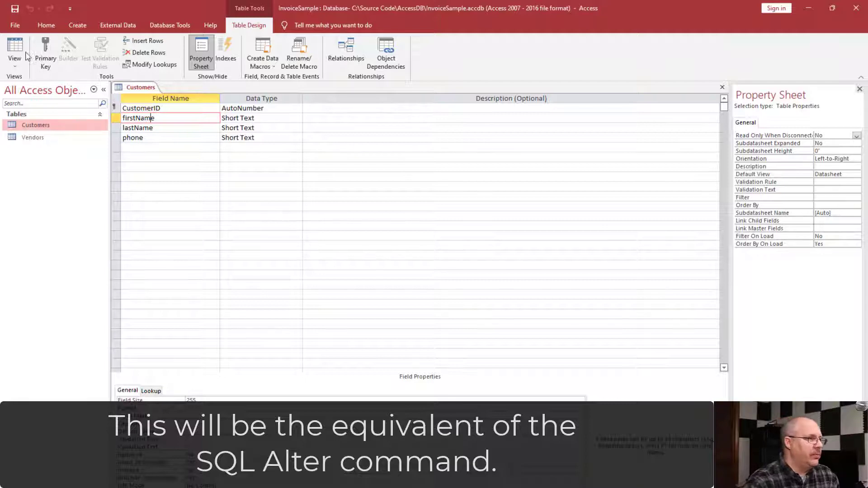
pyautogui.click(15, 50)
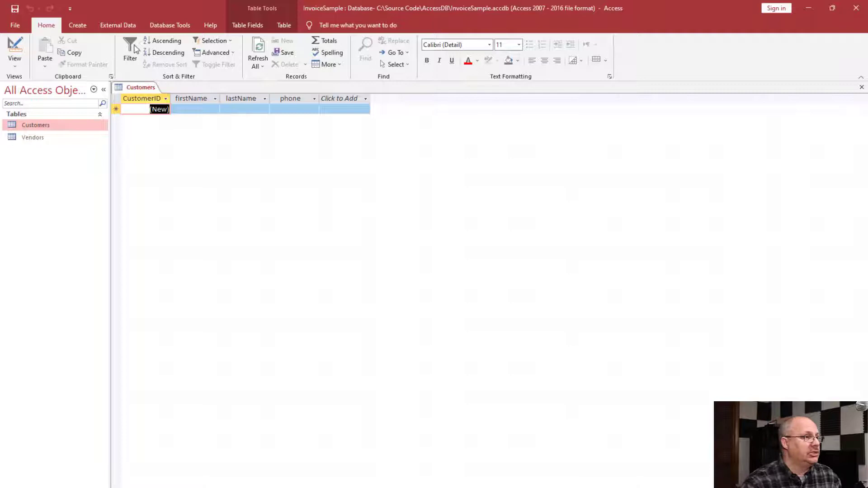
pyautogui.click(15, 50)
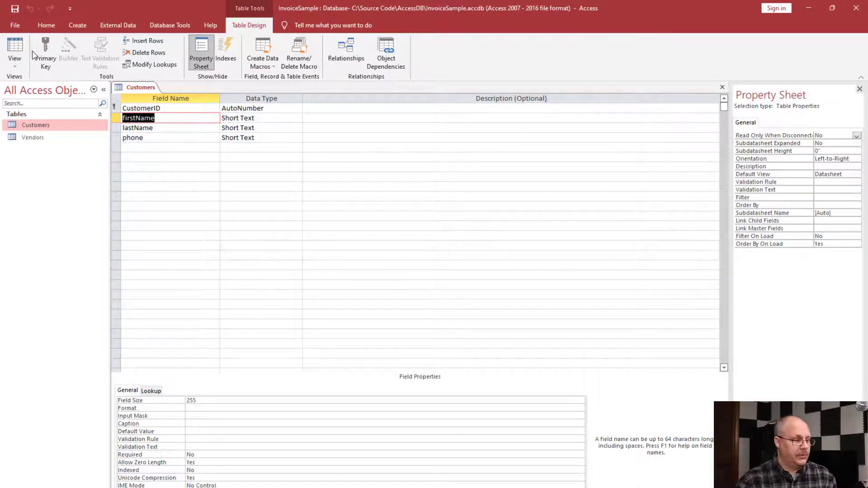
pyautogui.click(211, 25)
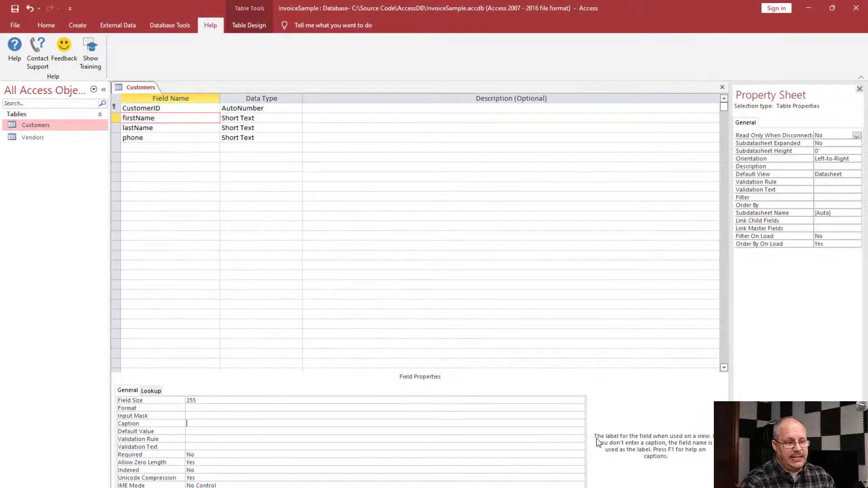
pyautogui.moveTo(675, 459)
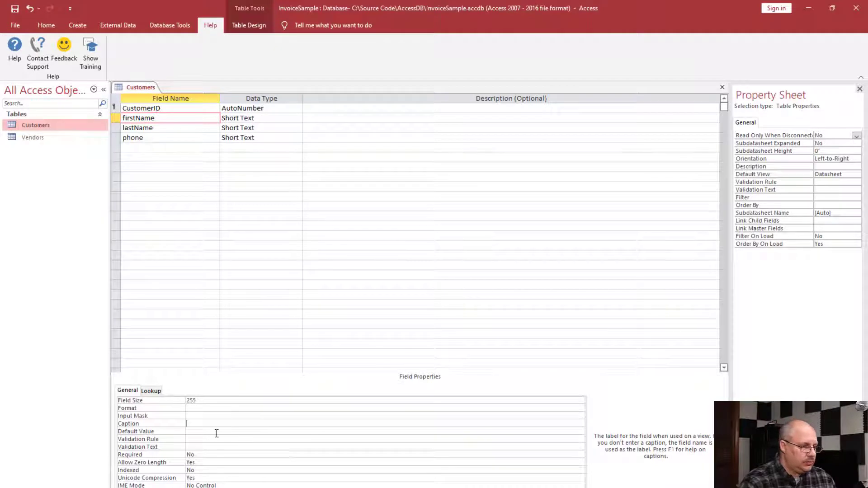
pyautogui.write('First Name')
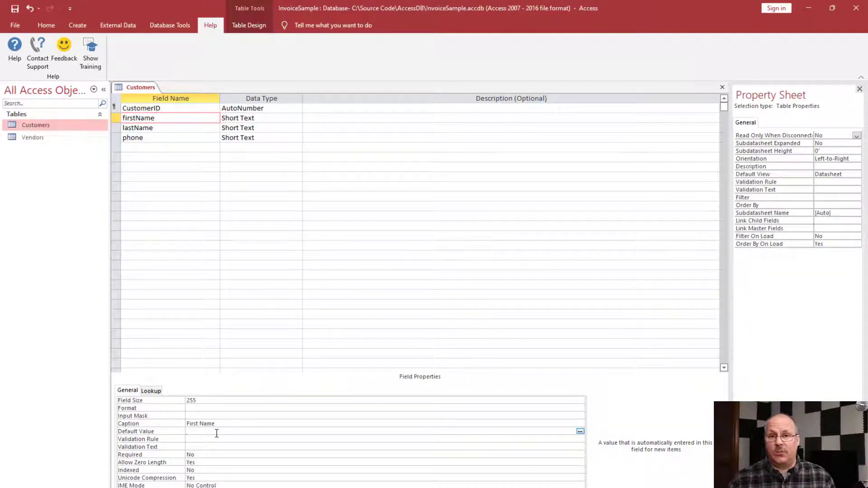
pyautogui.click(216, 432)
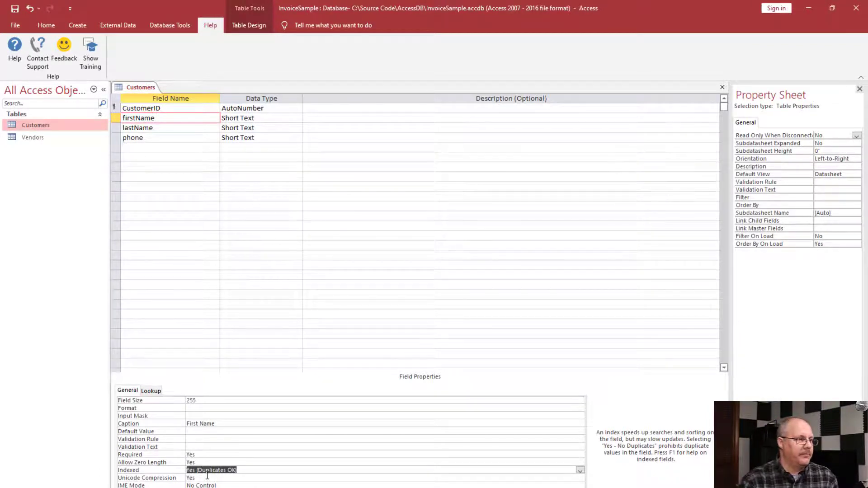
pyautogui.click(144, 127)
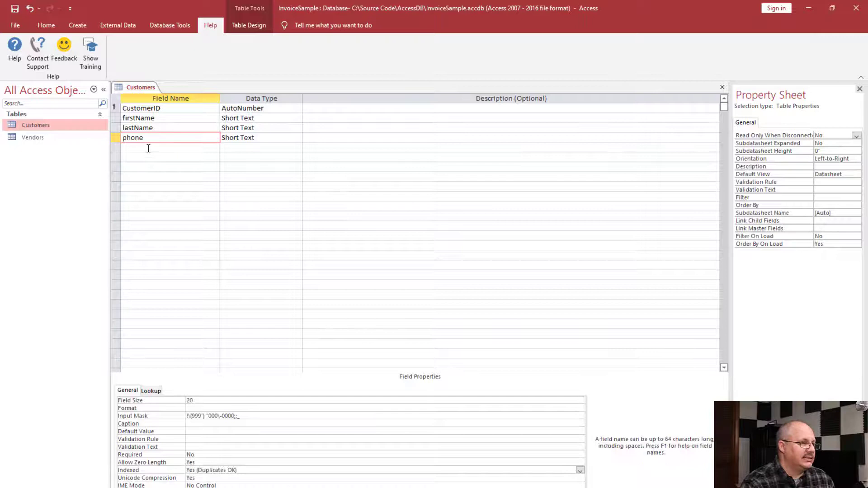
# Start a new, still-unnamed field in the empty row beneath phone.
pyautogui.click(161, 148)
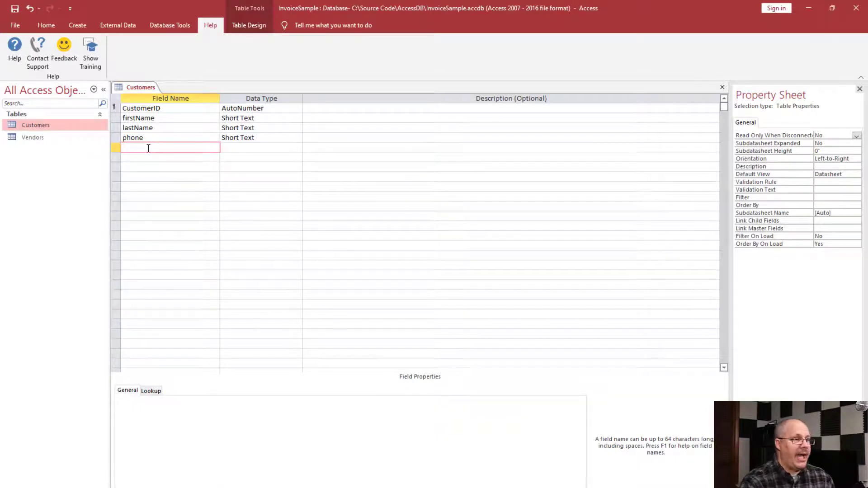
# Name the new field 'email', try Hyperlink as its data type, then set it to Short Text.
pyautogui.write('email')
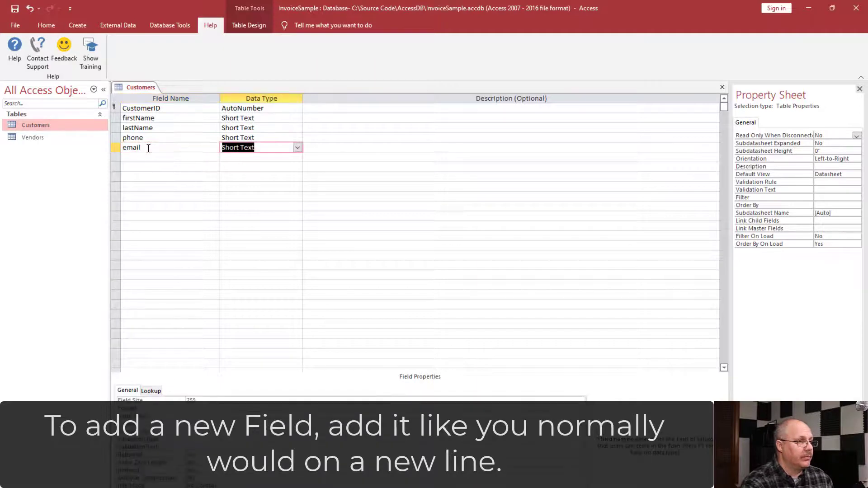
pyautogui.click(297, 147)
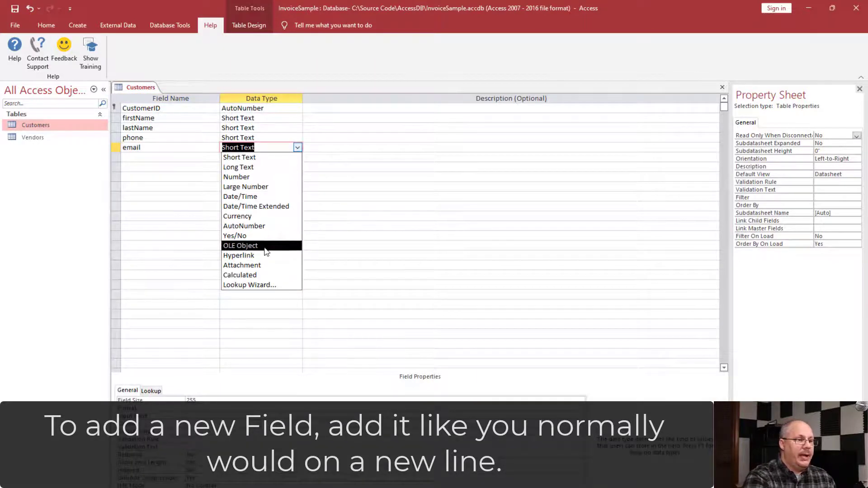
pyautogui.moveTo(260, 255)
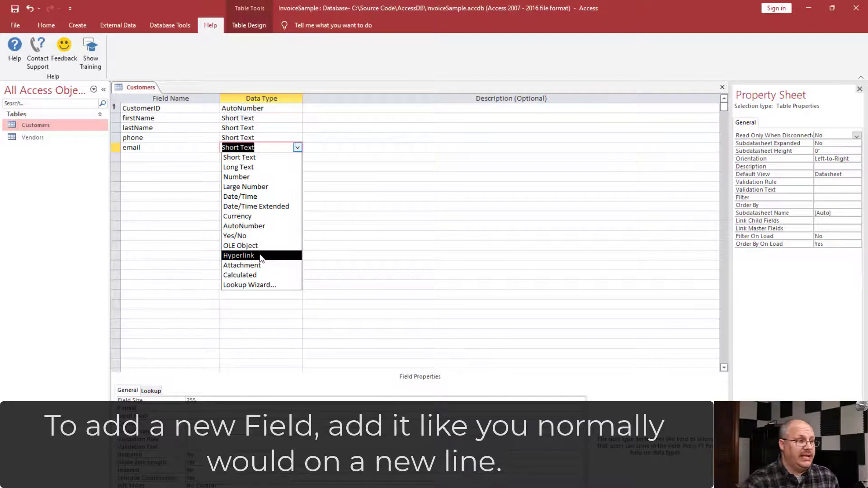
pyautogui.click(239, 255)
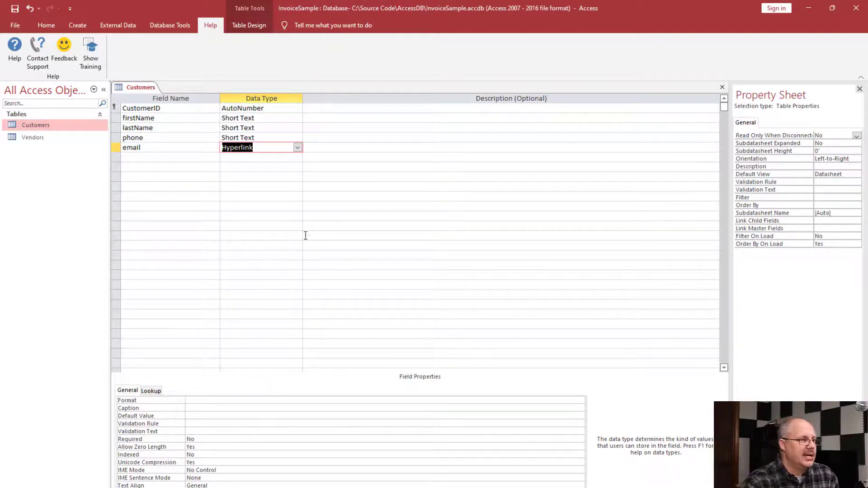
pyautogui.click(297, 147)
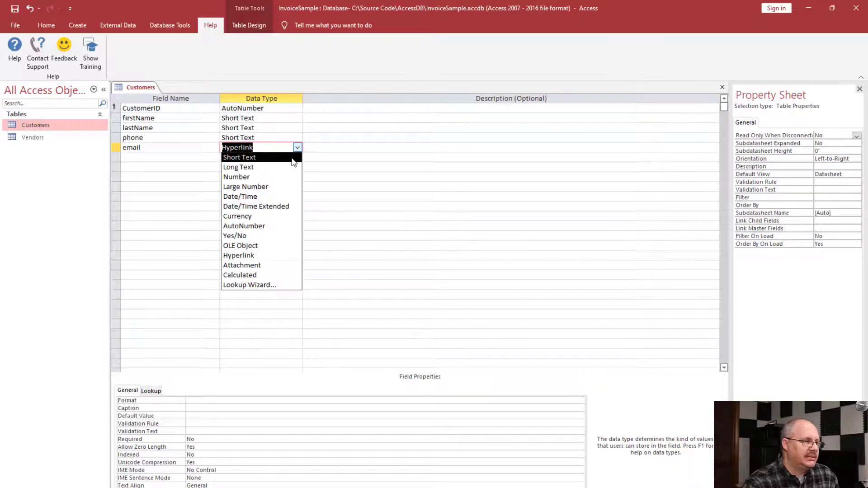
pyautogui.moveTo(295, 161)
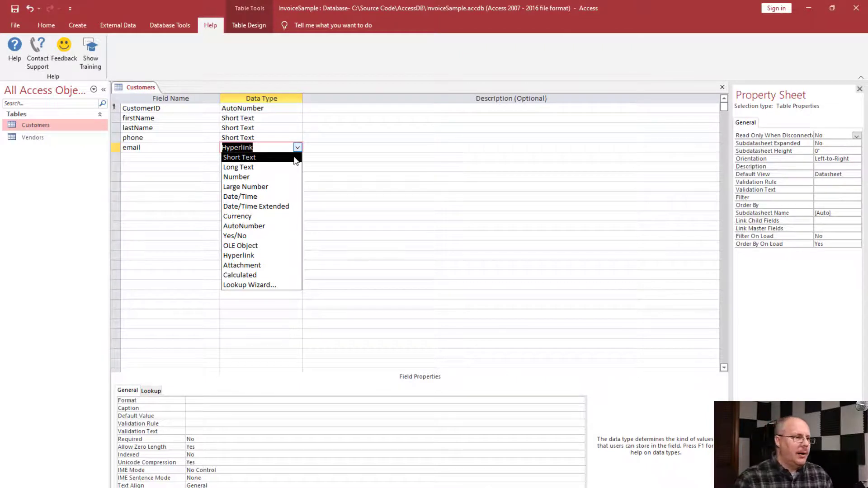
pyautogui.click(239, 157)
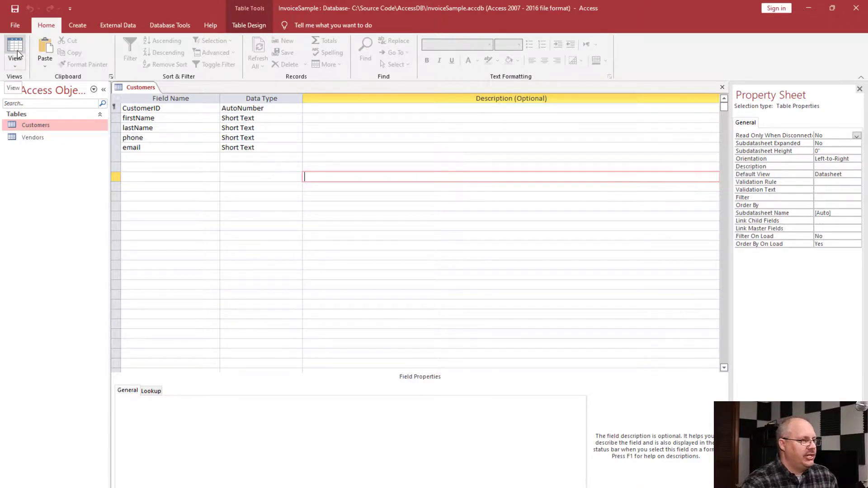
# Show the Customers table in Datasheet View with the new email column and captions.
pyautogui.click(14, 50)
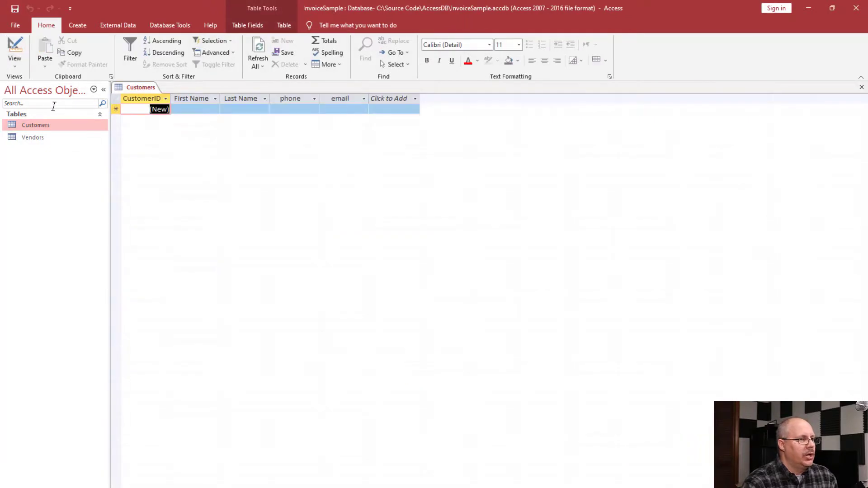